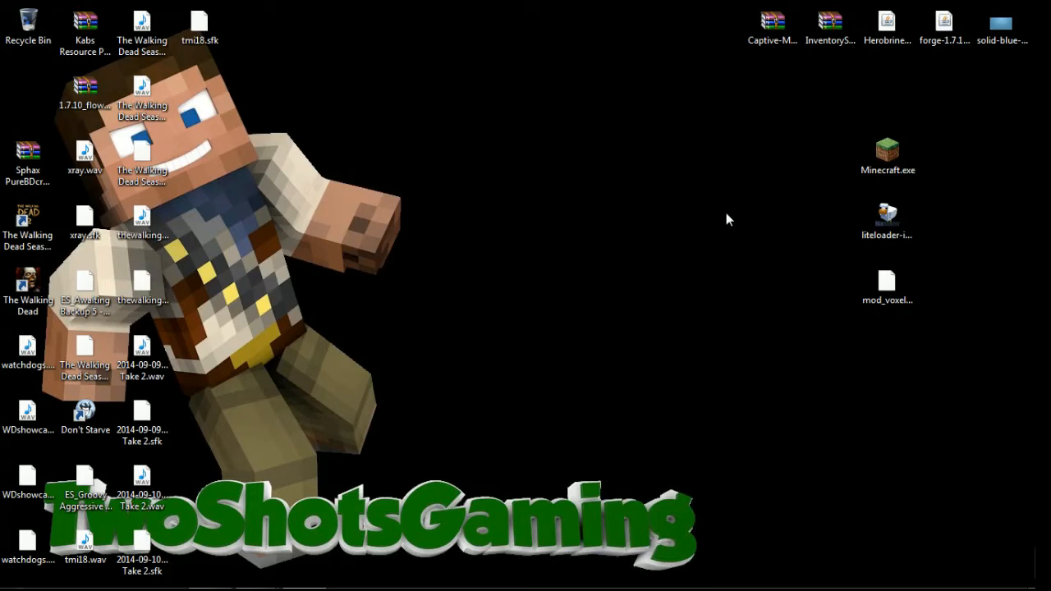
Download the LiteLoader 1.7.10 Windows EXE installer from the forum thread's Download Links.
left_click(887, 156)
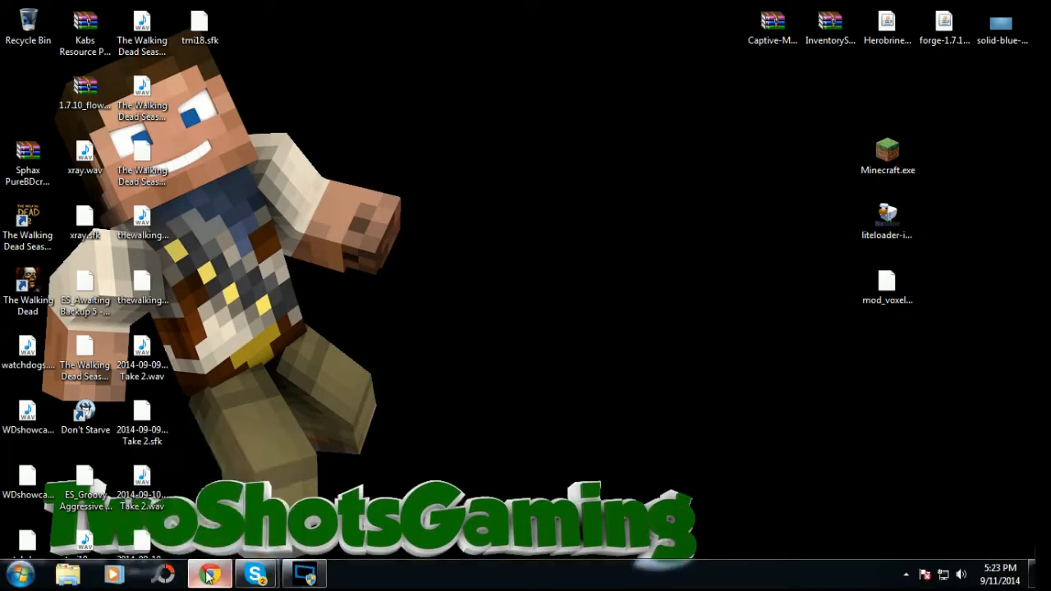
left_click(210, 573)
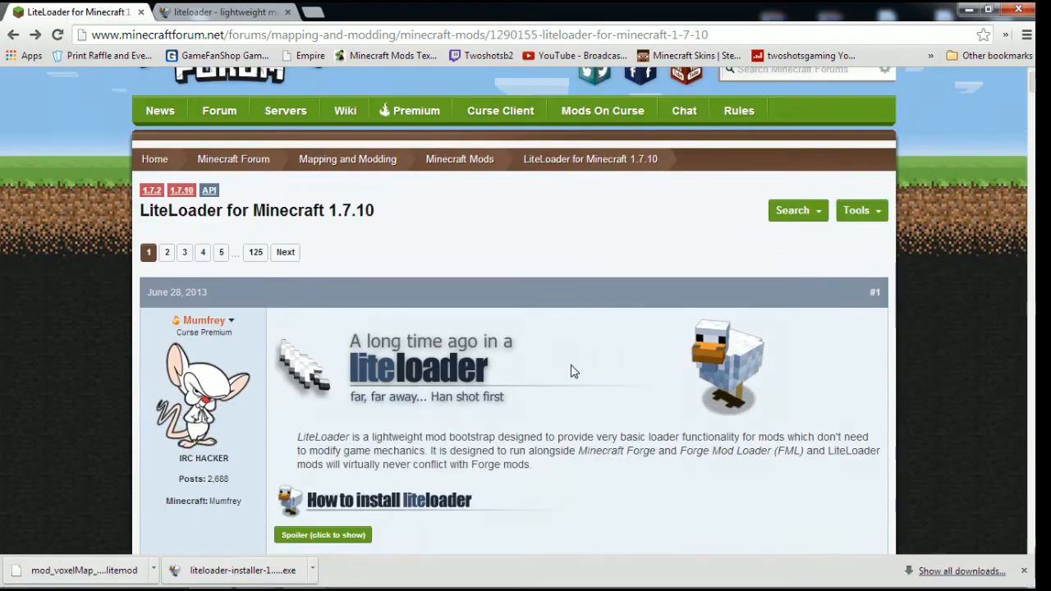
scroll("down", 3)
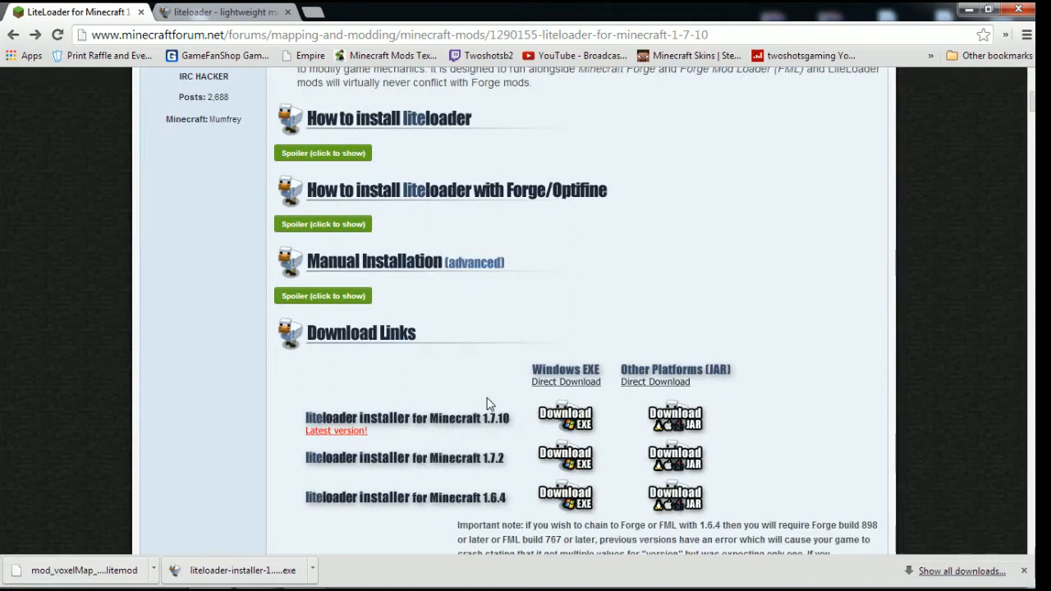
left_click(565, 419)
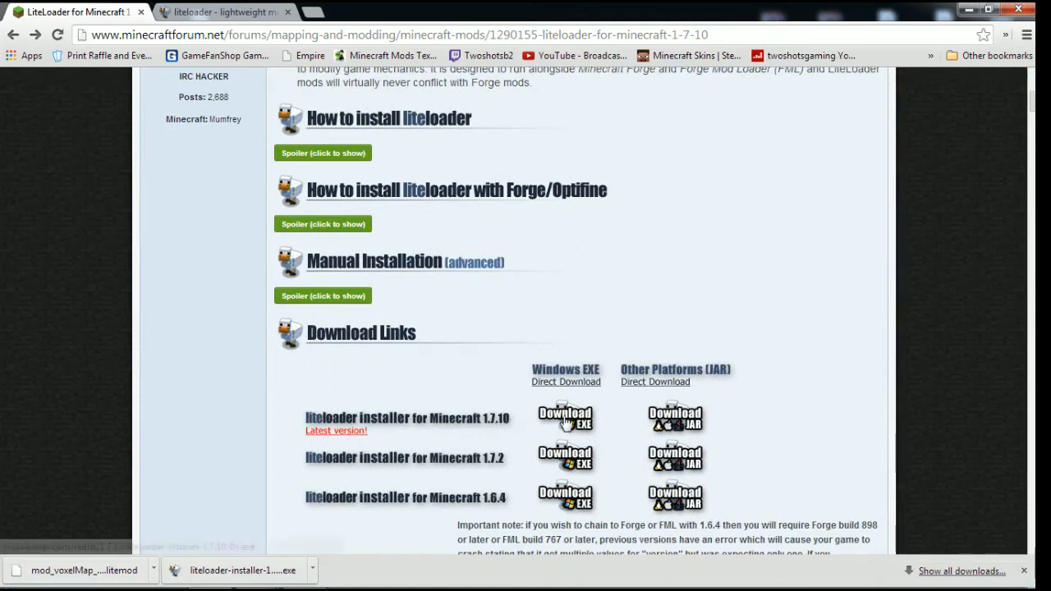
left_click(565, 419)
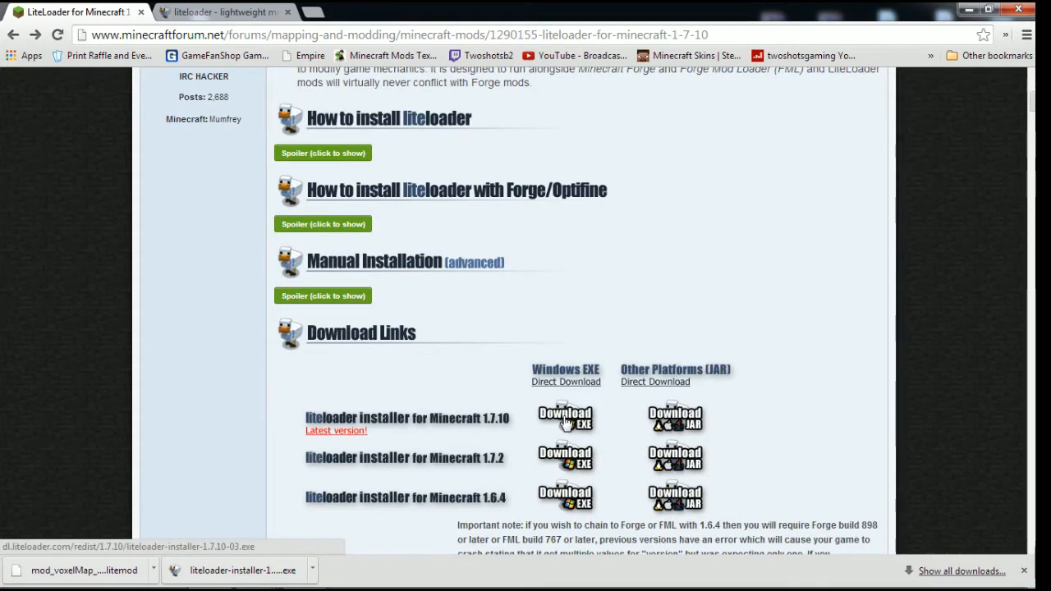
mouse_move(506, 414)
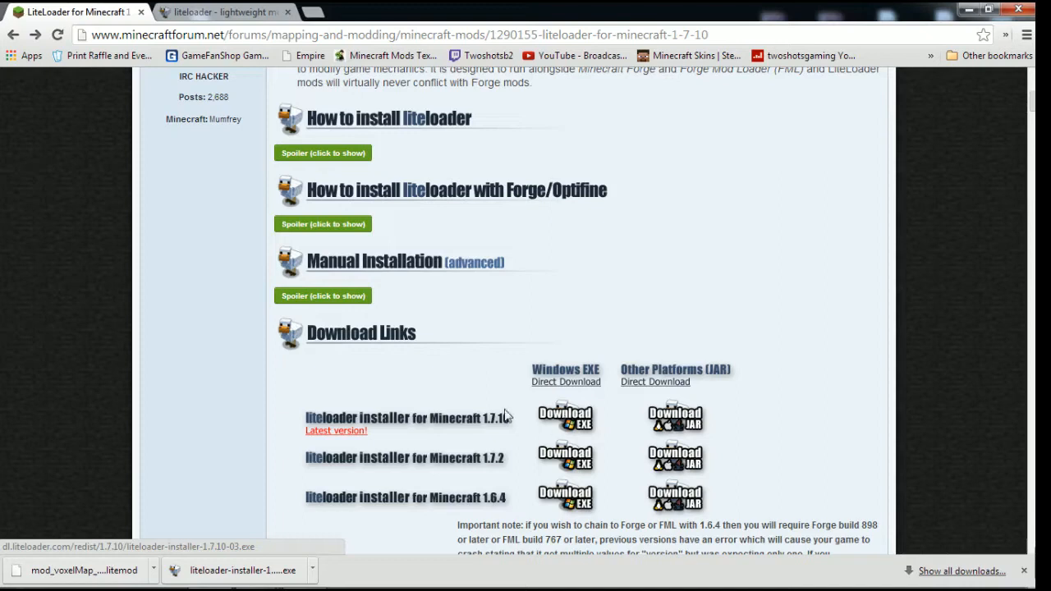
Show the liteloader.com mod list scrolled down to the VoxelMap 1.7.10 entry.
left_click(222, 11)
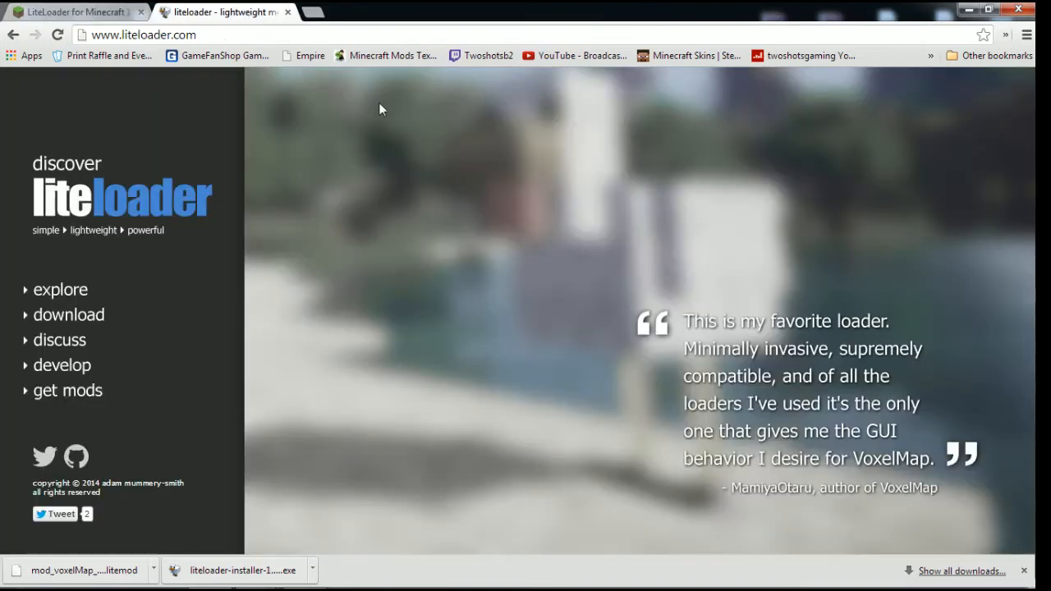
mouse_move(68, 391)
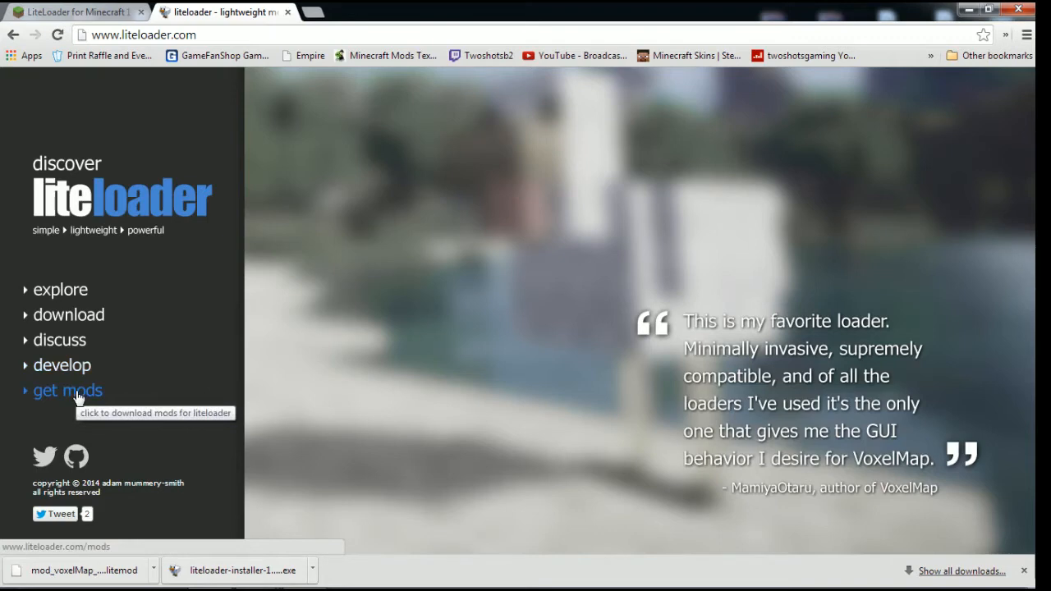
left_click(69, 391)
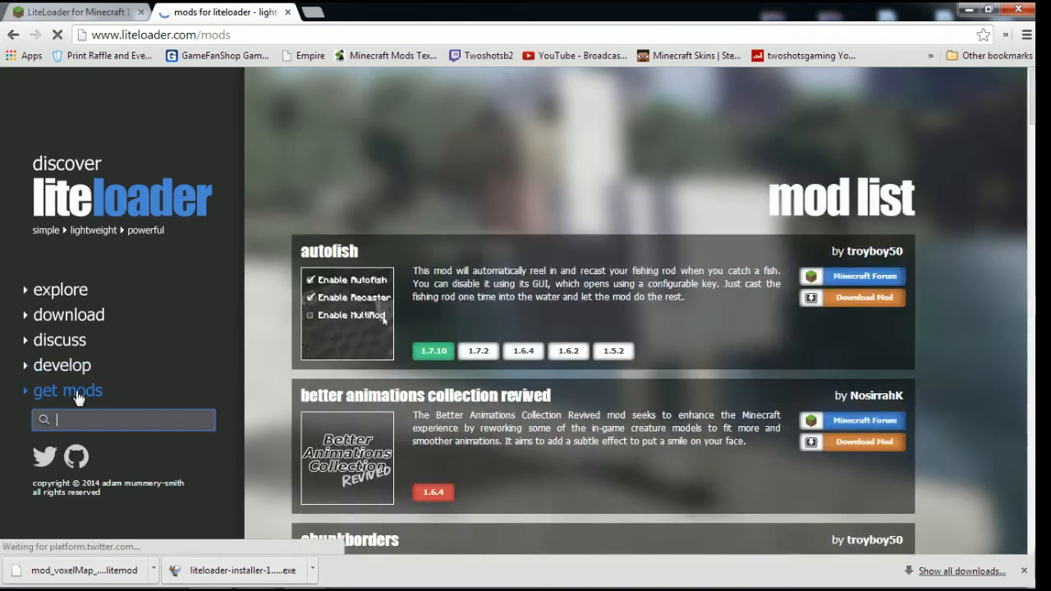
scroll("down", 3)
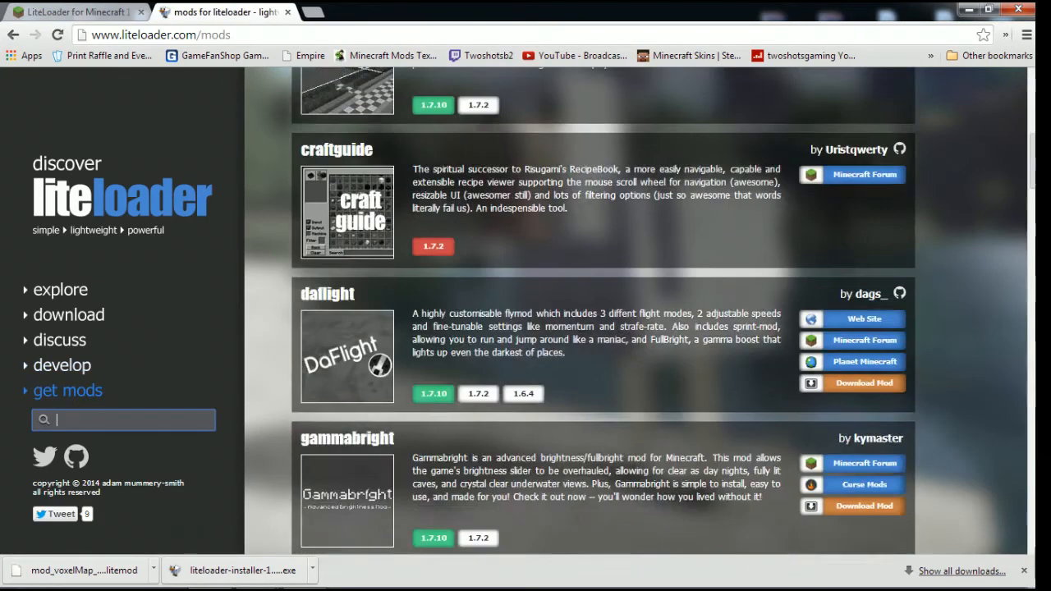
scroll("down", 3)
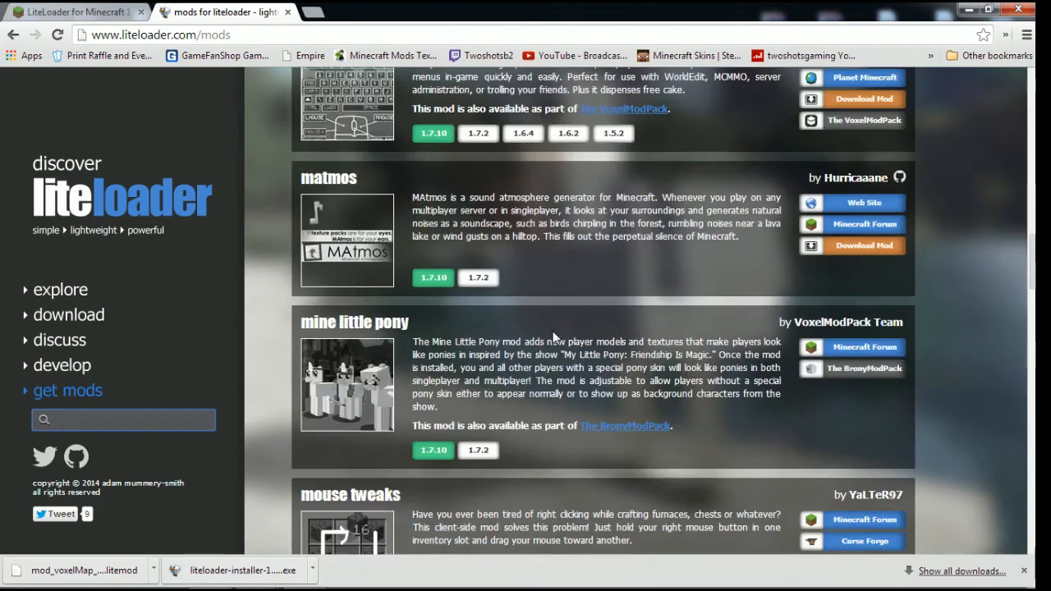
scroll("down", 3)
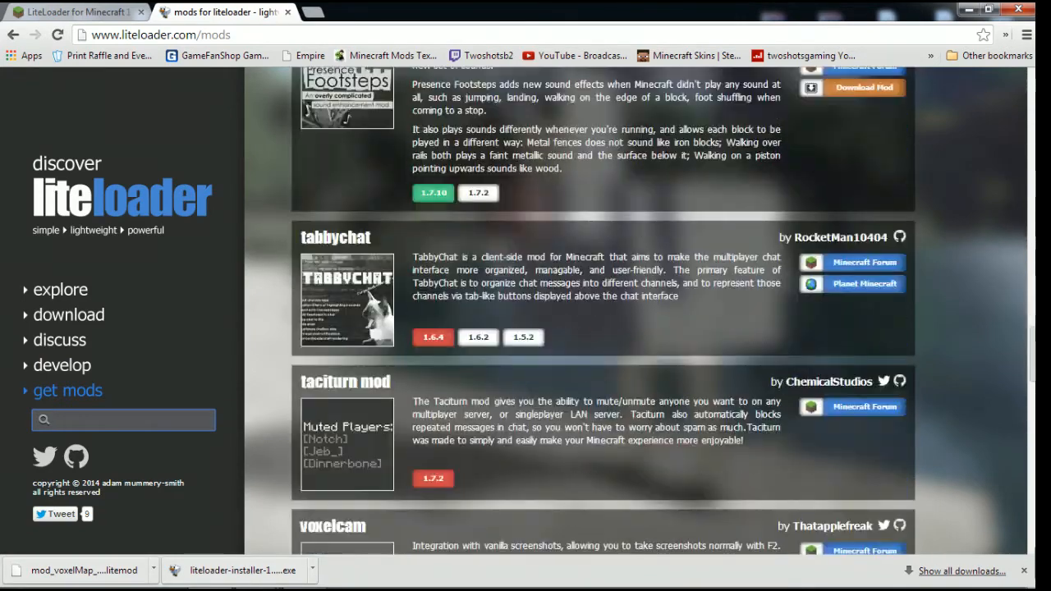
scroll("down", 3)
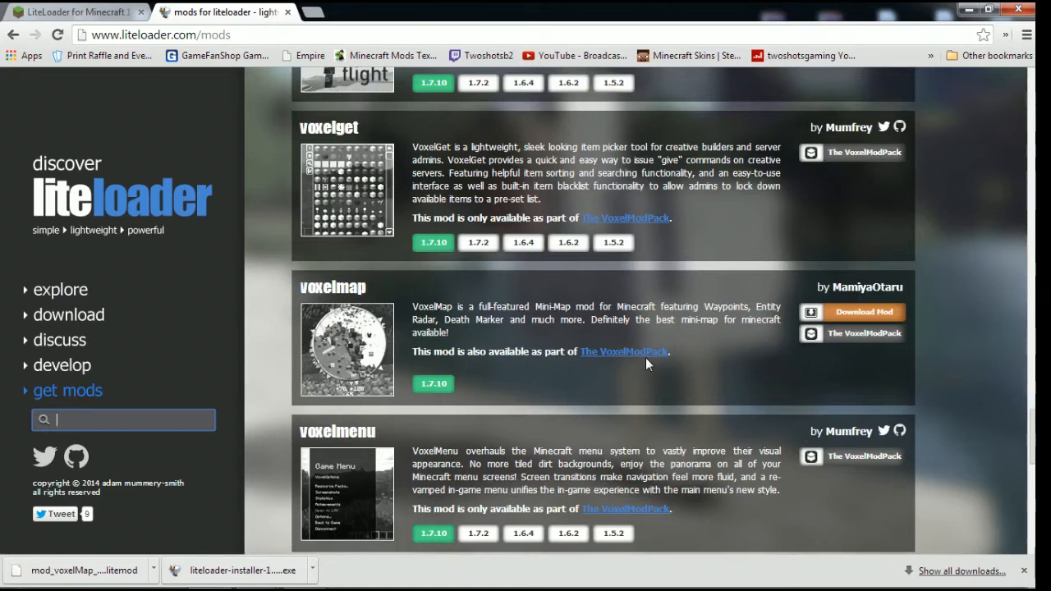
mouse_move(961, 295)
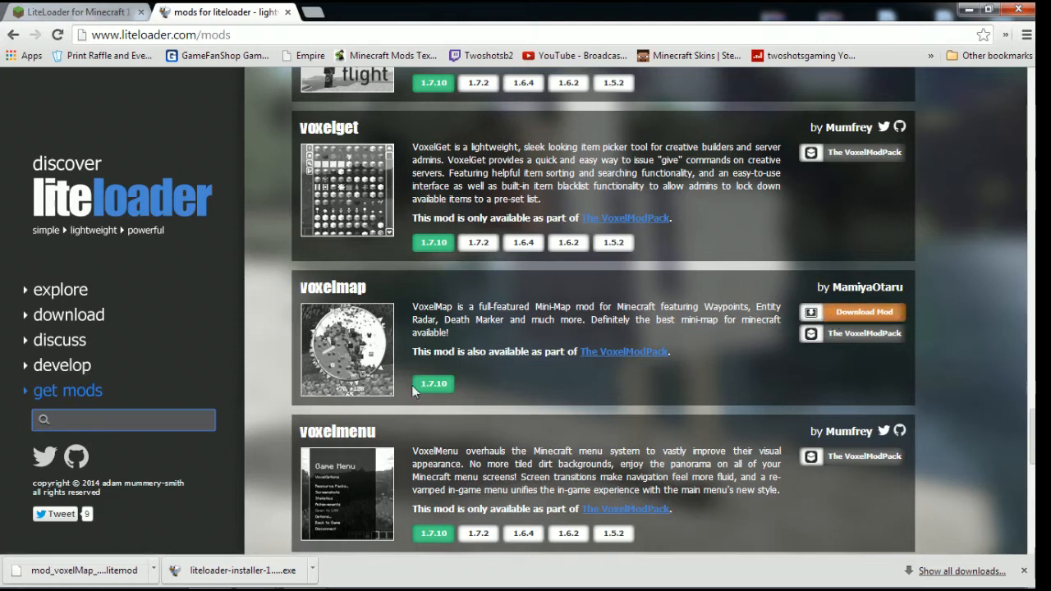
mouse_move(480, 384)
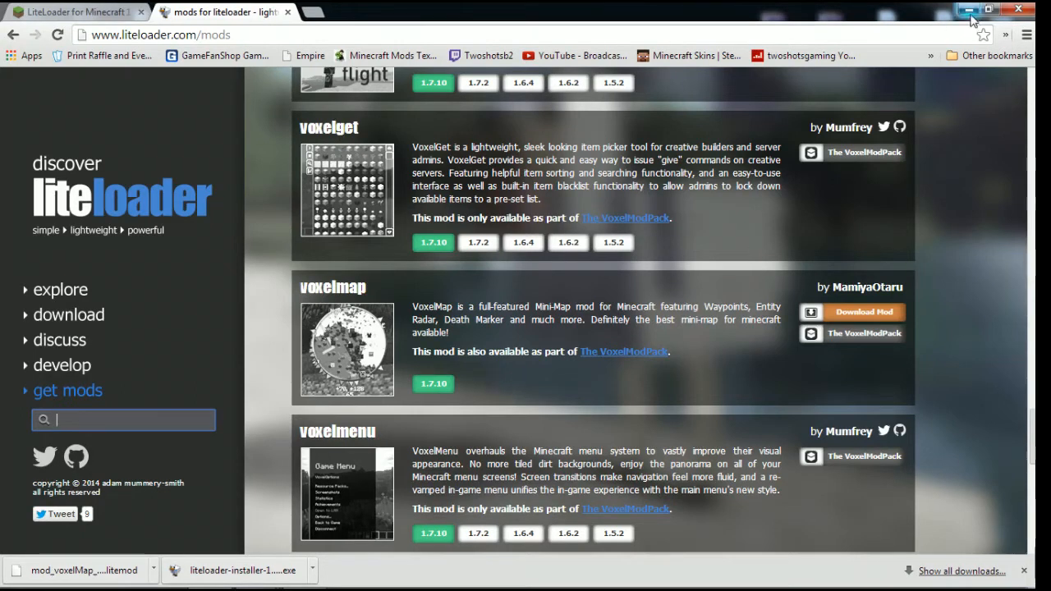
Launch liteloader-installer-1.7.10-03.exe from the desktop, reaching its security warning.
left_click(969, 10)
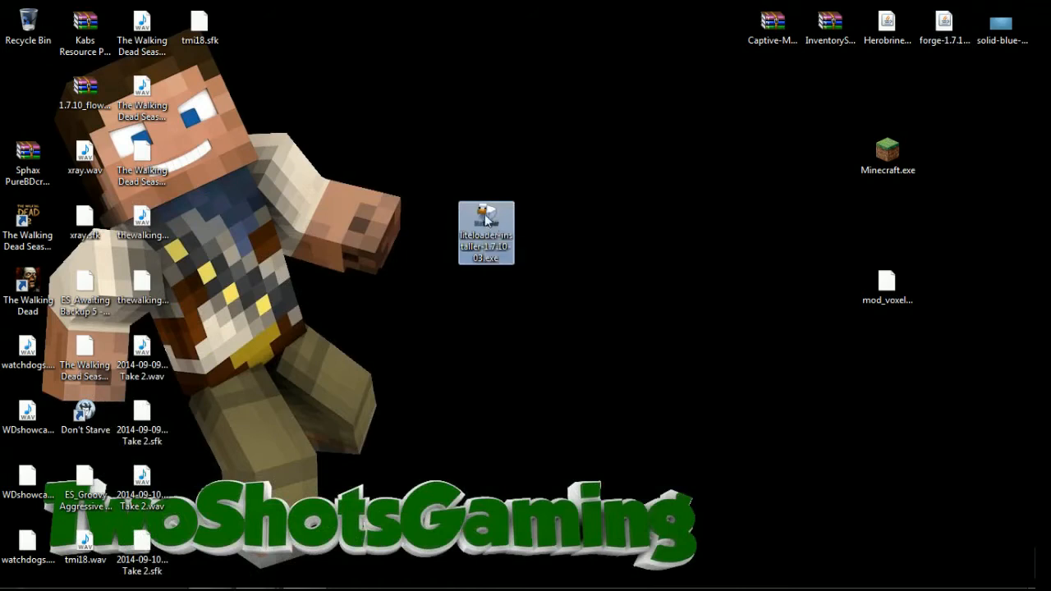
double_click(486, 233)
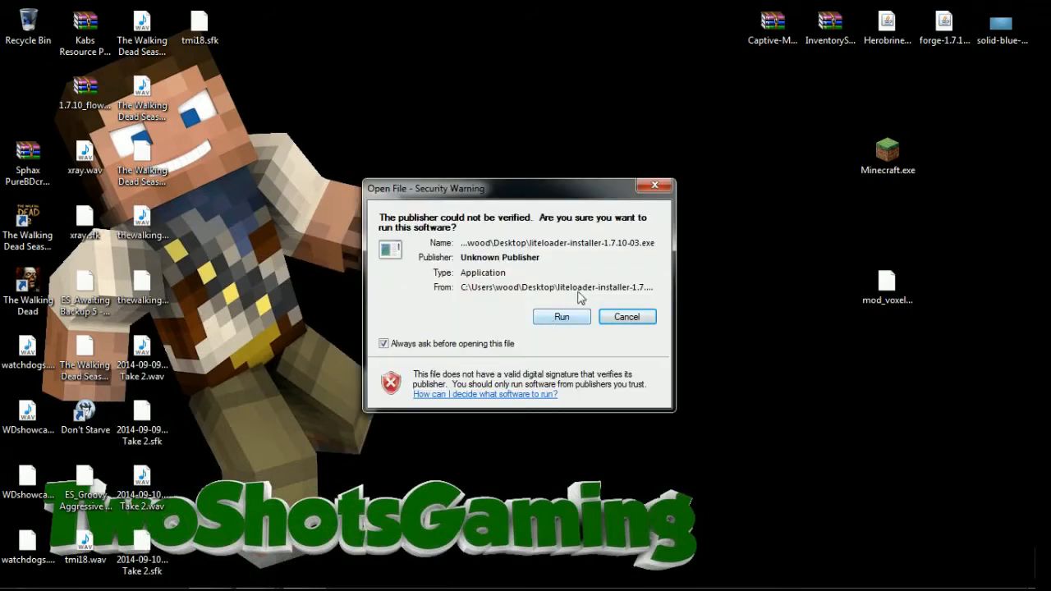
right_click(476, 233)
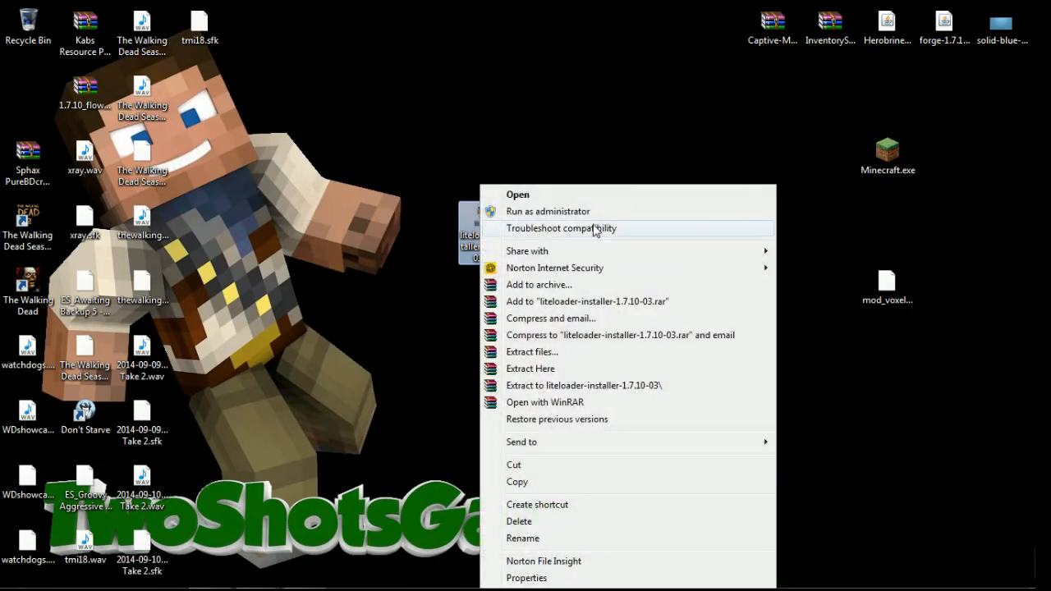
left_click(517, 194)
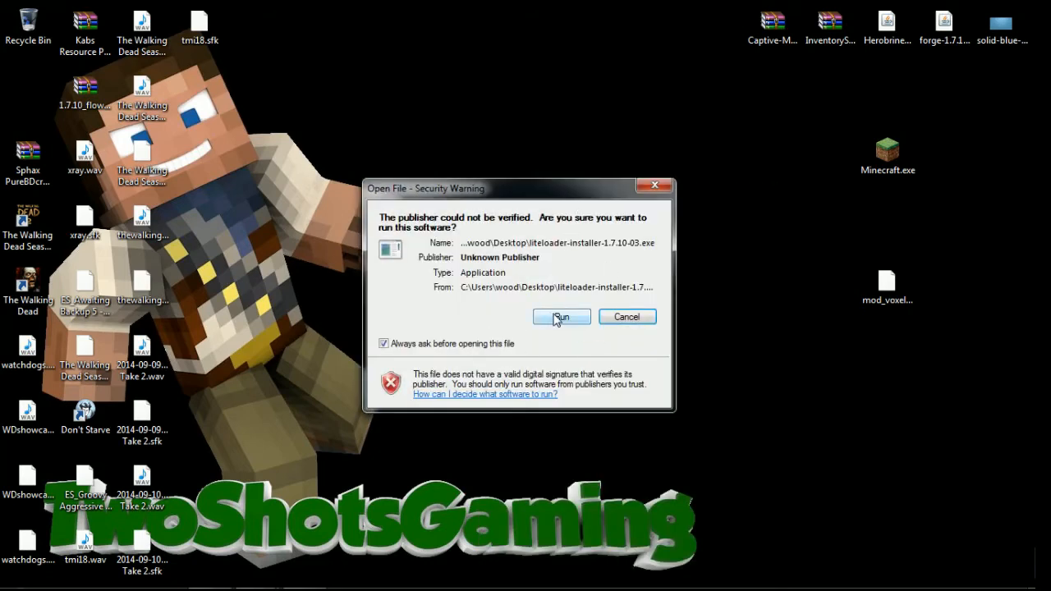
Run the installer and create the LiteLoader 1.7.10 launcher profile extending 1.7.10.
left_click(561, 317)
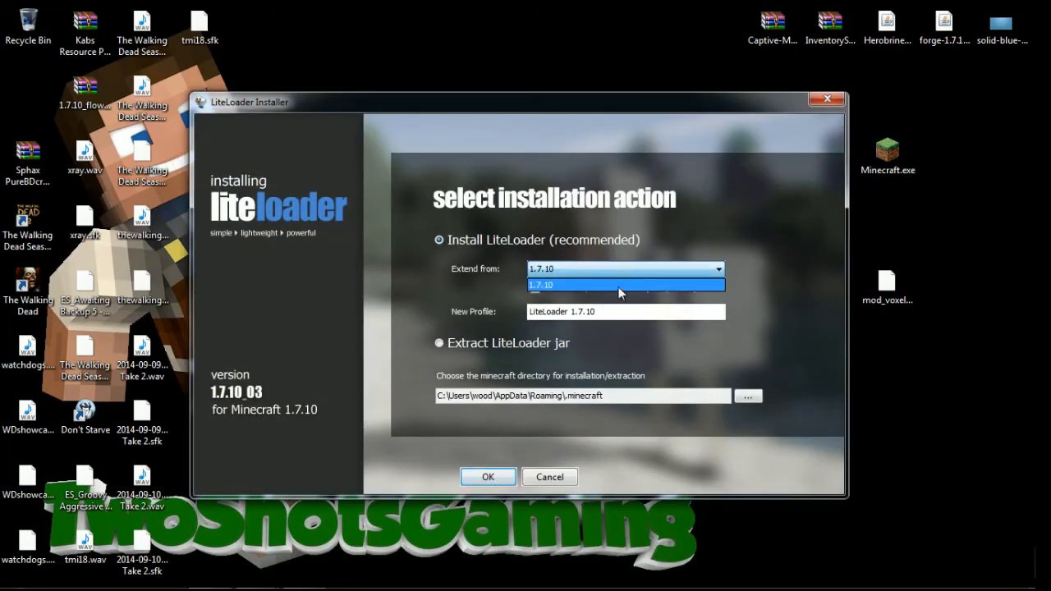
mouse_move(574, 276)
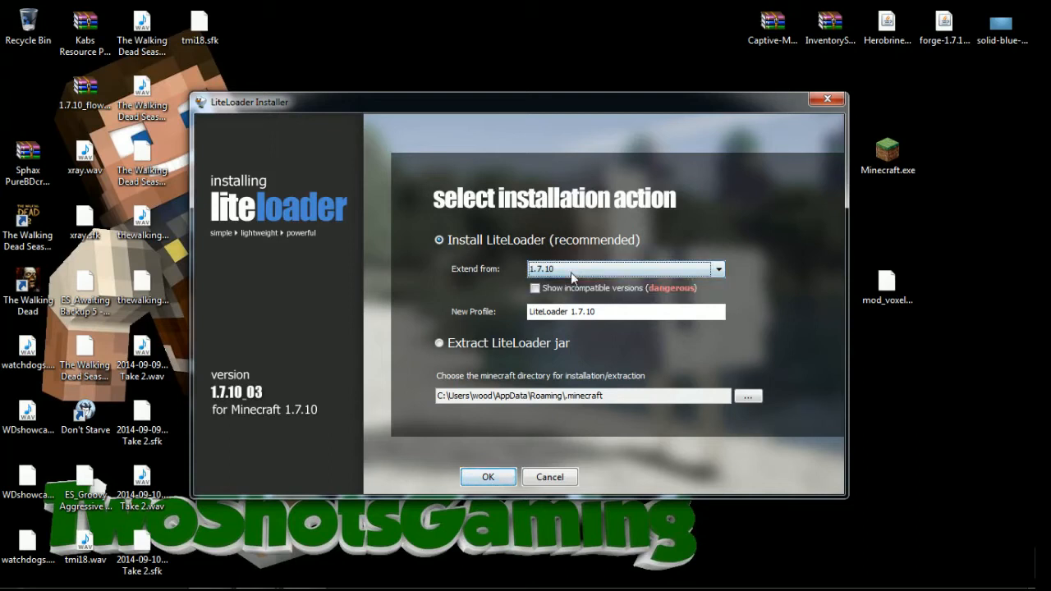
mouse_move(571, 276)
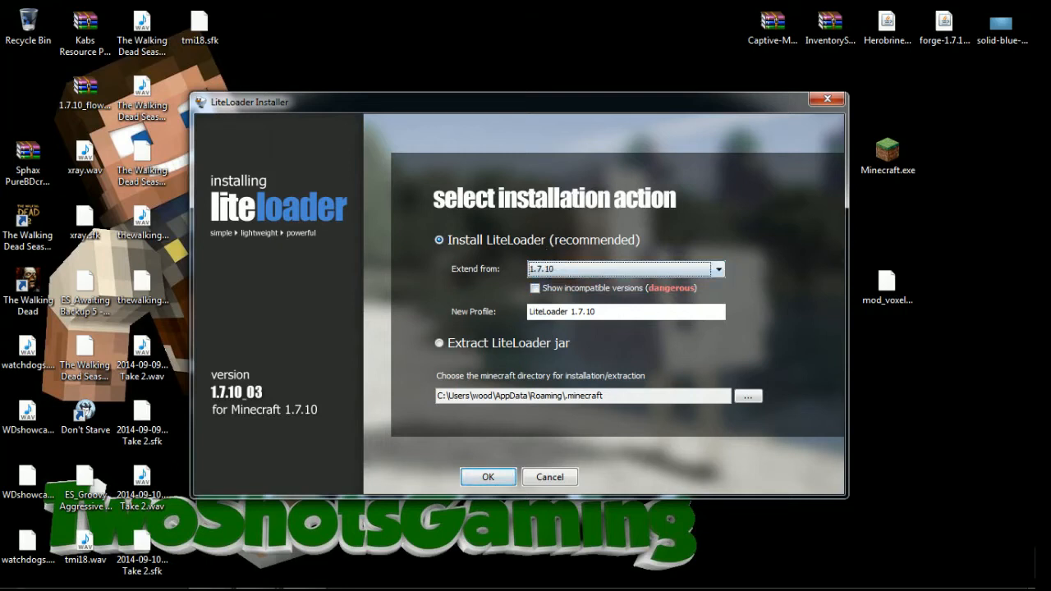
left_click(488, 477)
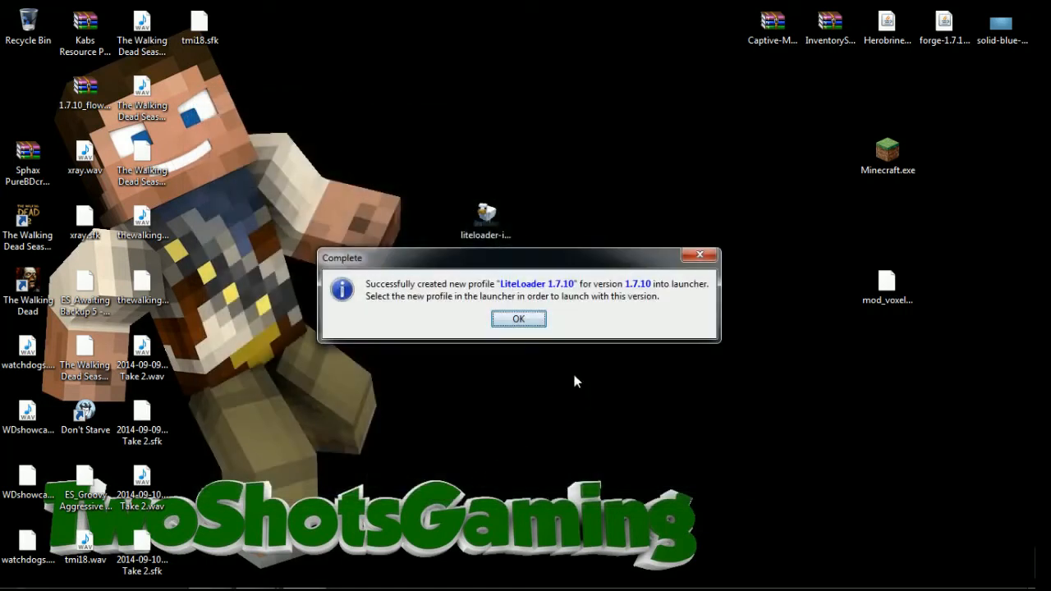
mouse_move(558, 292)
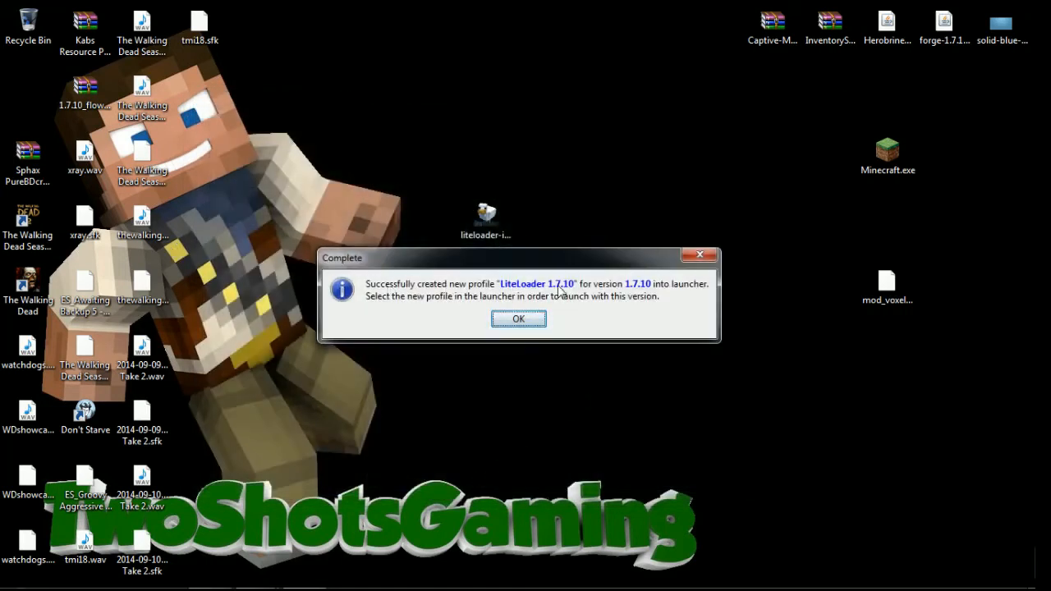
mouse_move(665, 289)
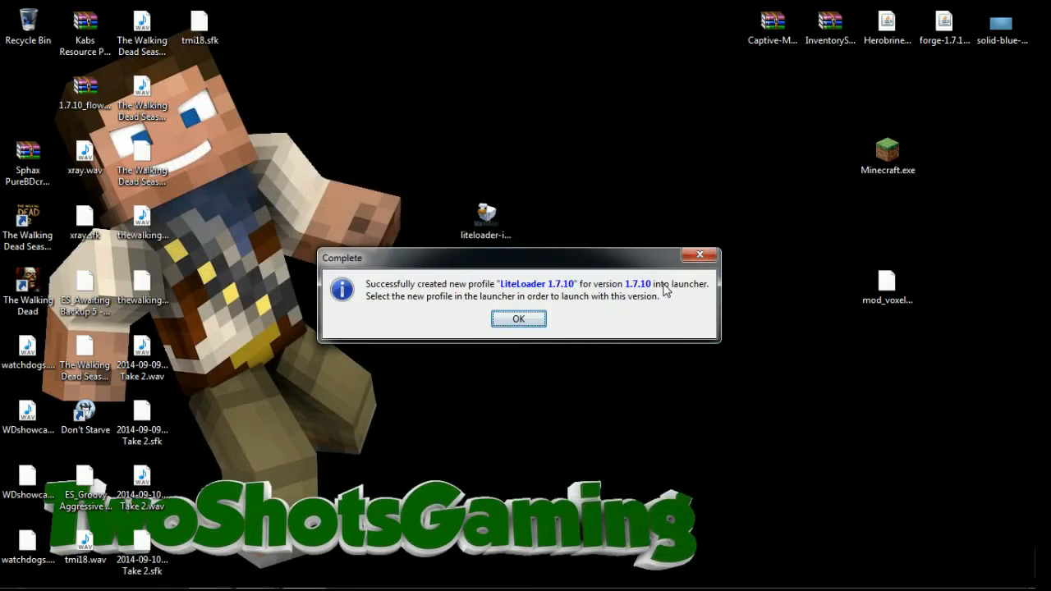
left_click(519, 319)
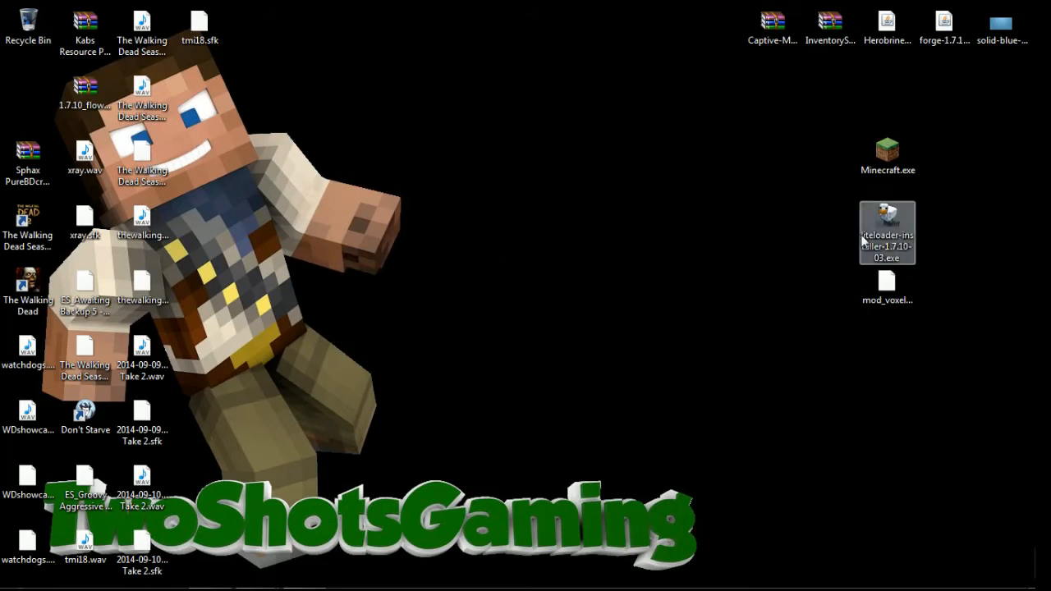
left_click(803, 311)
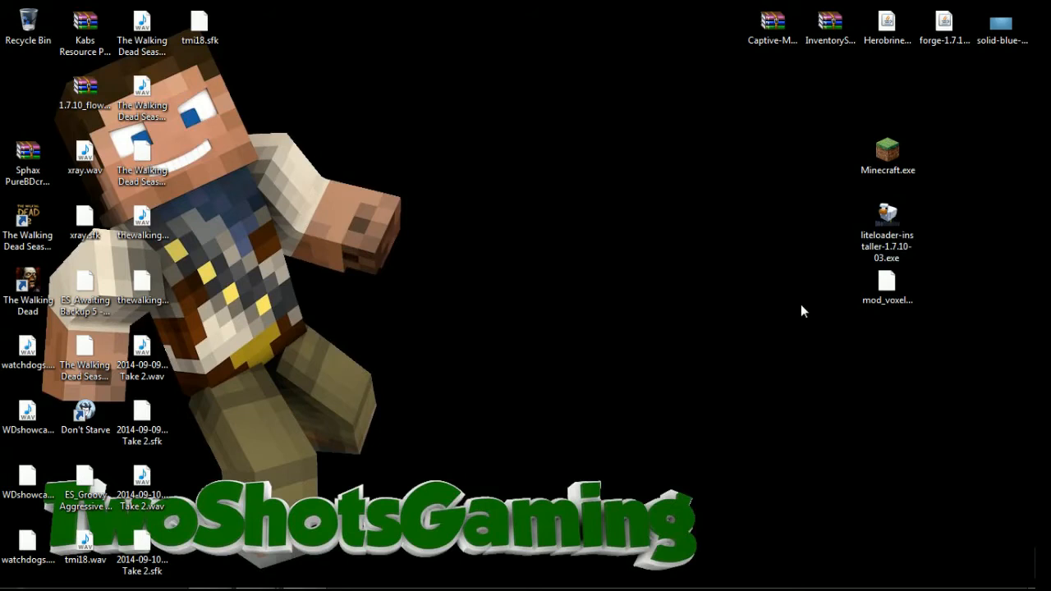
mouse_move(420, 350)
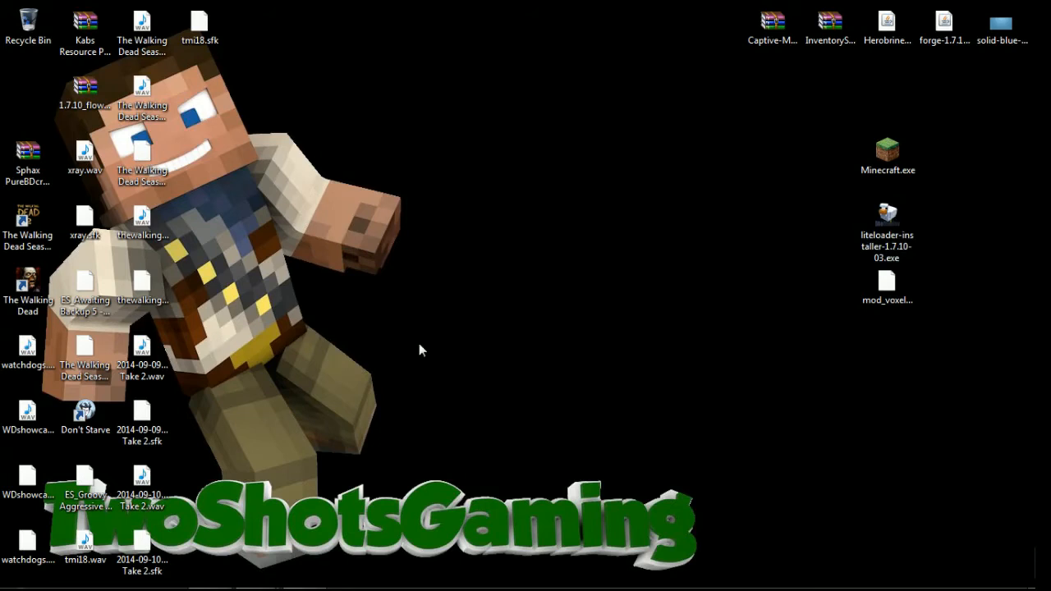
mouse_move(458, 351)
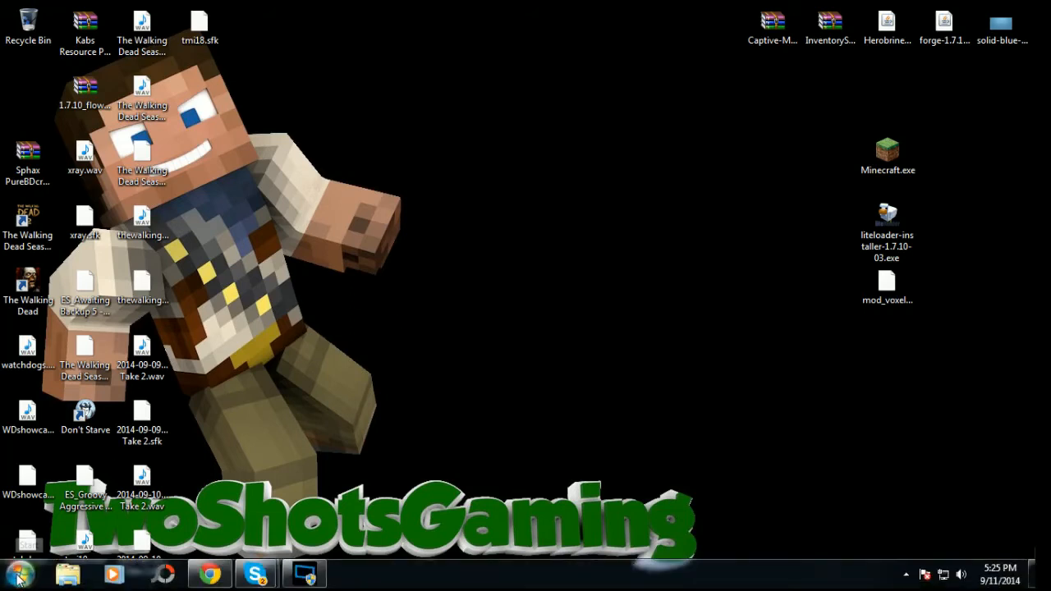
Search the Start menu for %appdata% to find the Roaming folder.
left_click(13, 571)
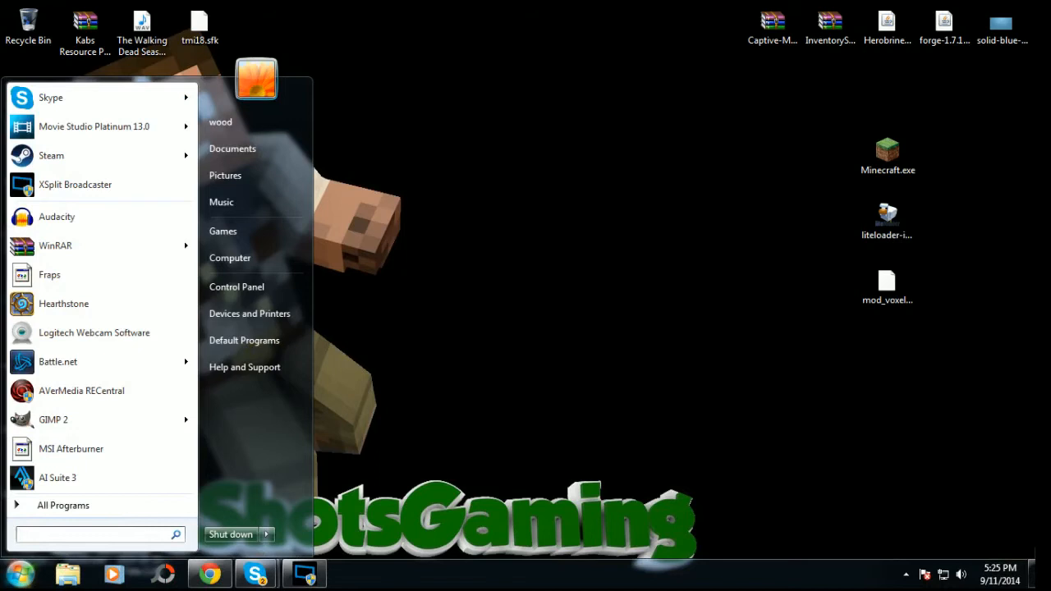
type("%appdata%")
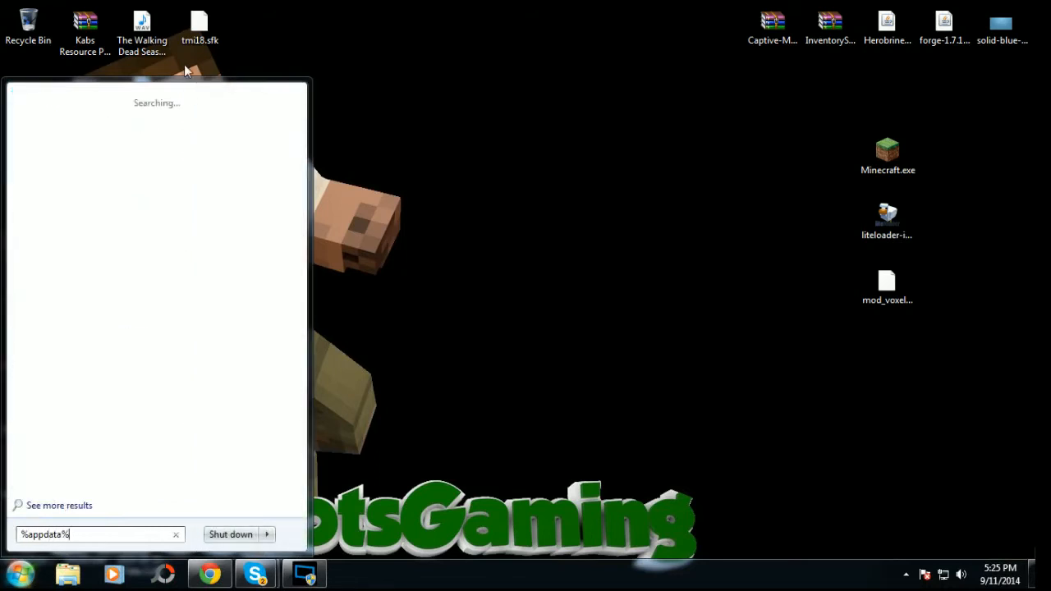
mouse_move(59, 404)
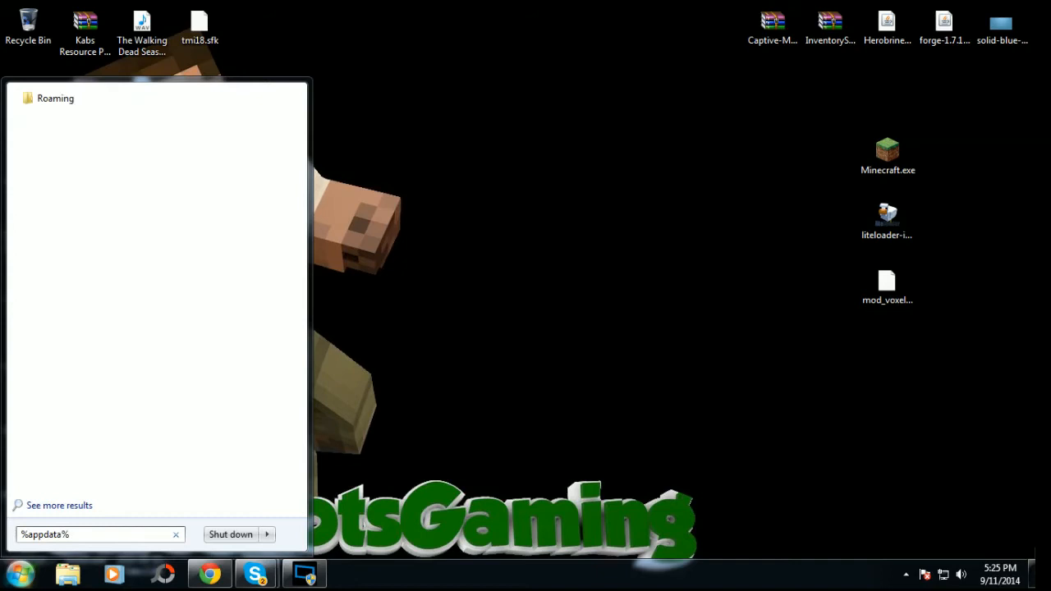
mouse_move(64, 98)
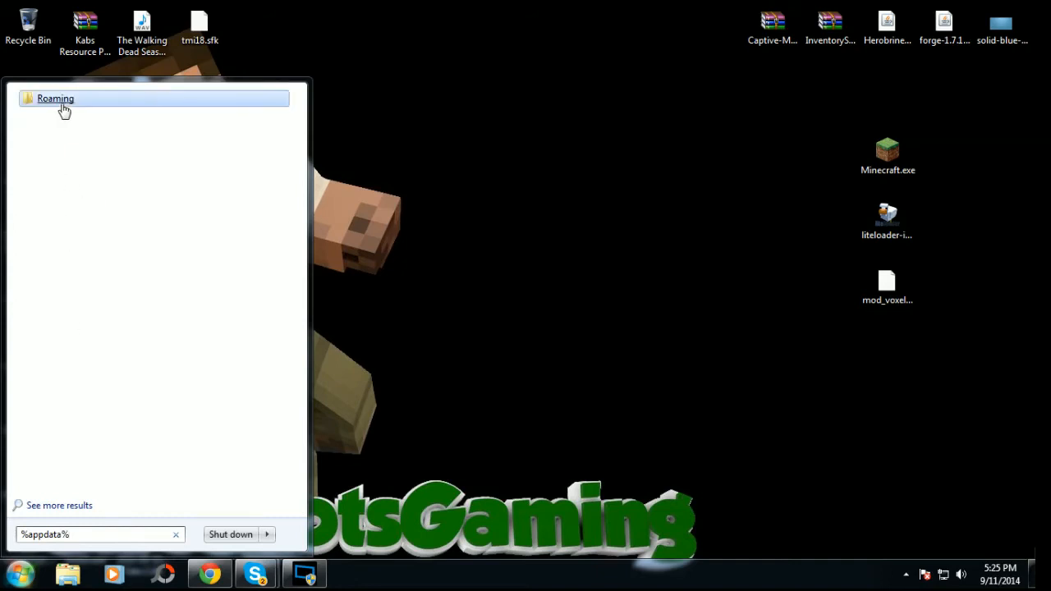
mouse_move(56, 99)
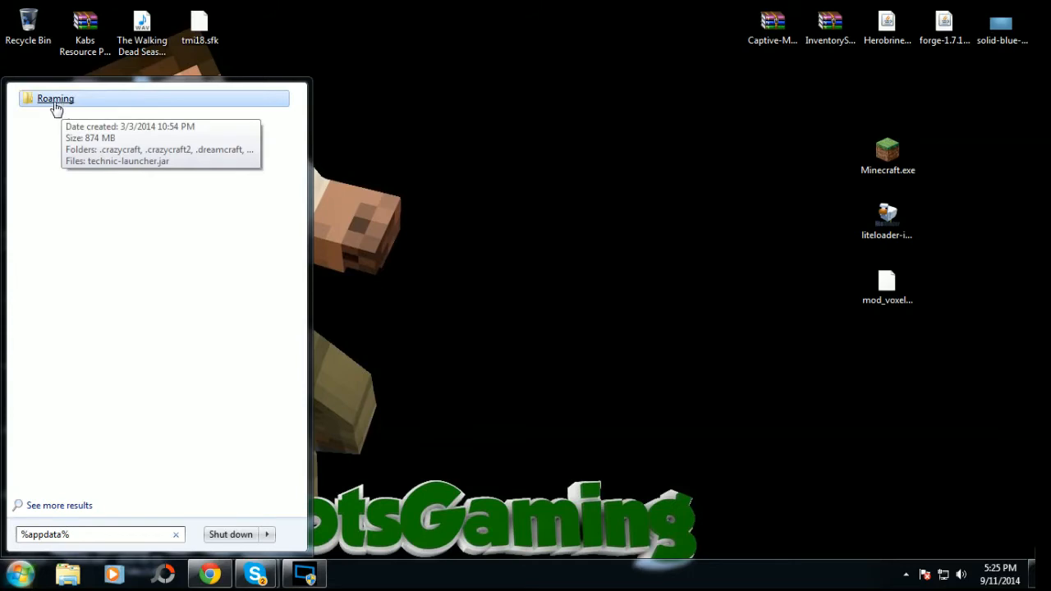
Open the .minecraft folder inside AppData\Roaming in Explorer.
left_click(56, 98)
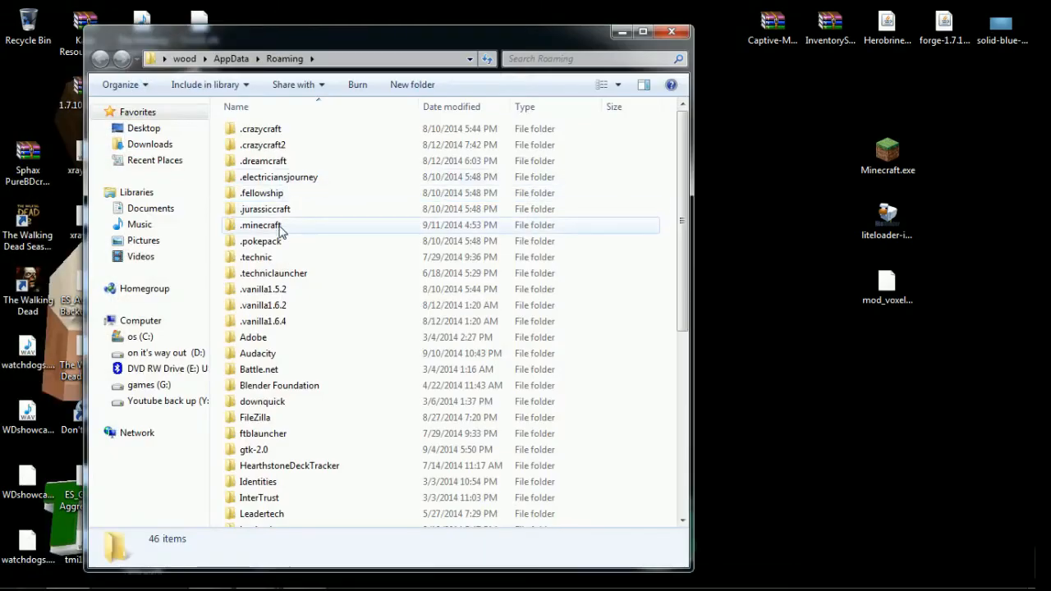
double_click(259, 223)
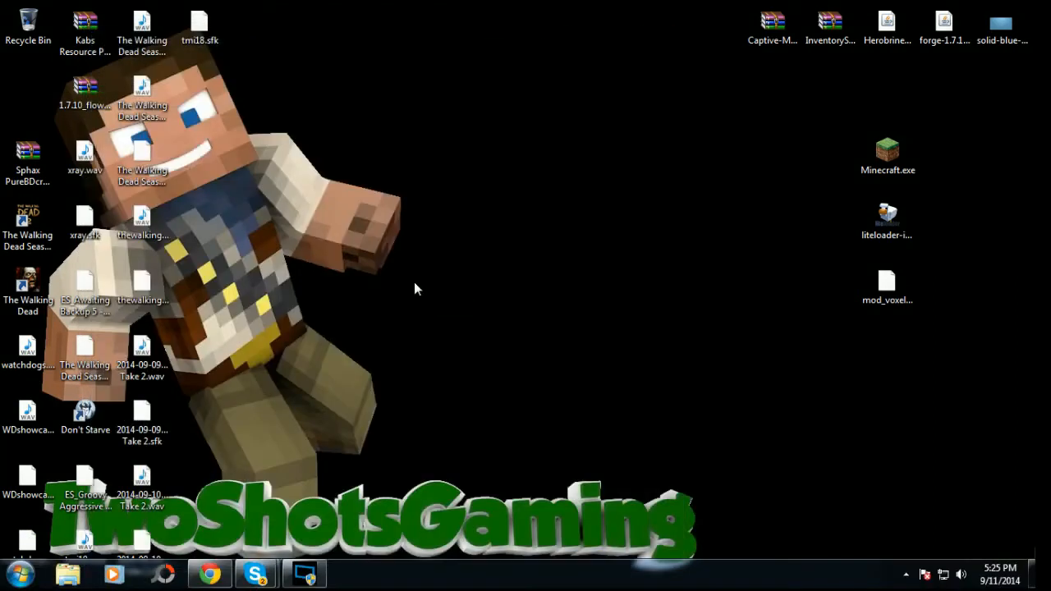
key("Win+r")
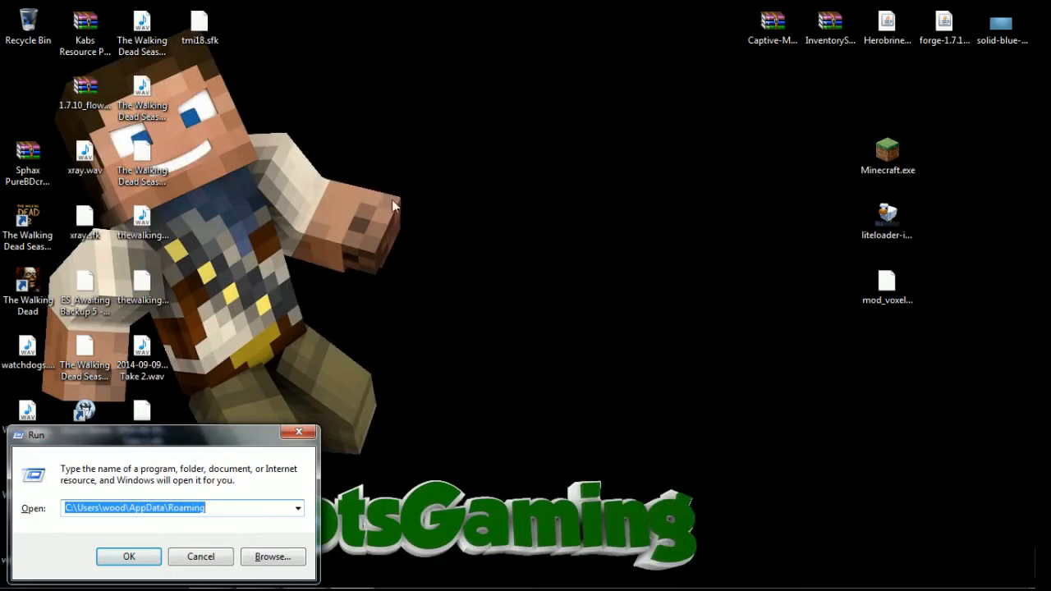
left_click(128, 555)
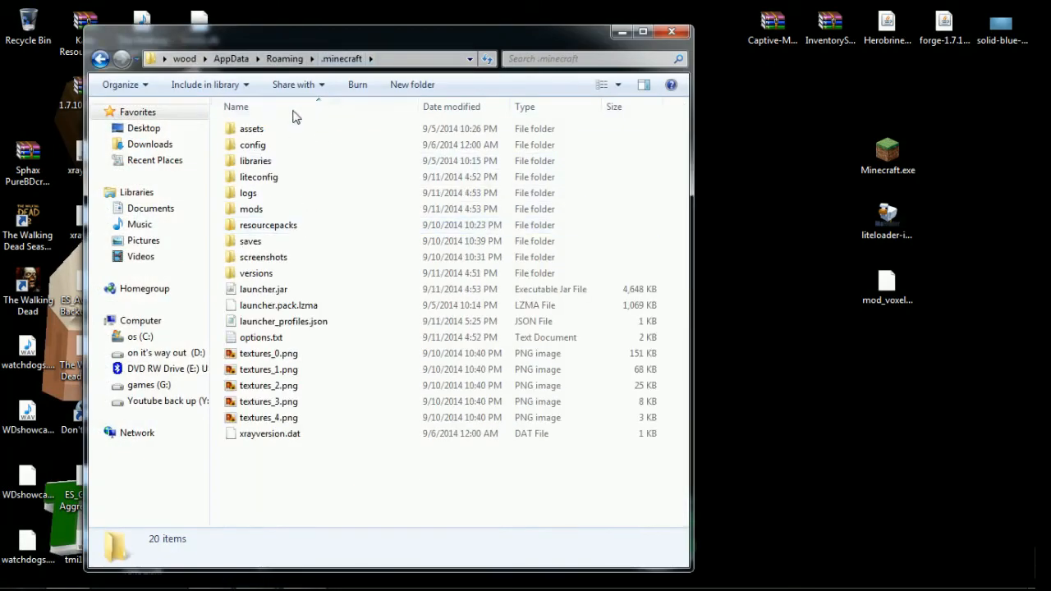
Move mod_voxelMap_1.2.3_for_1.7.10.litemod from the desktop into the .minecraft mods folder.
double_click(252, 208)
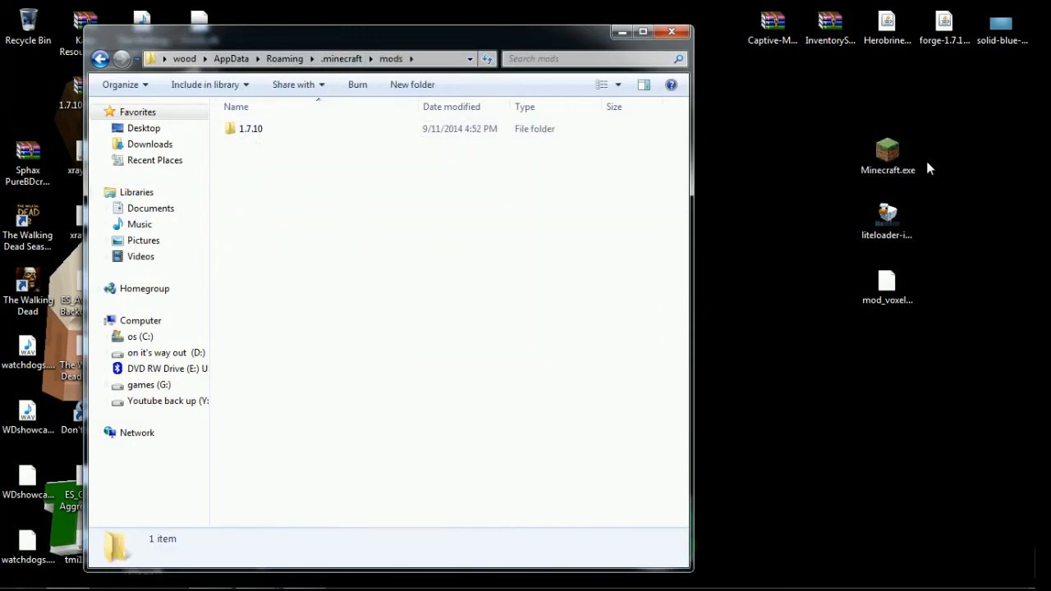
left_click(887, 286)
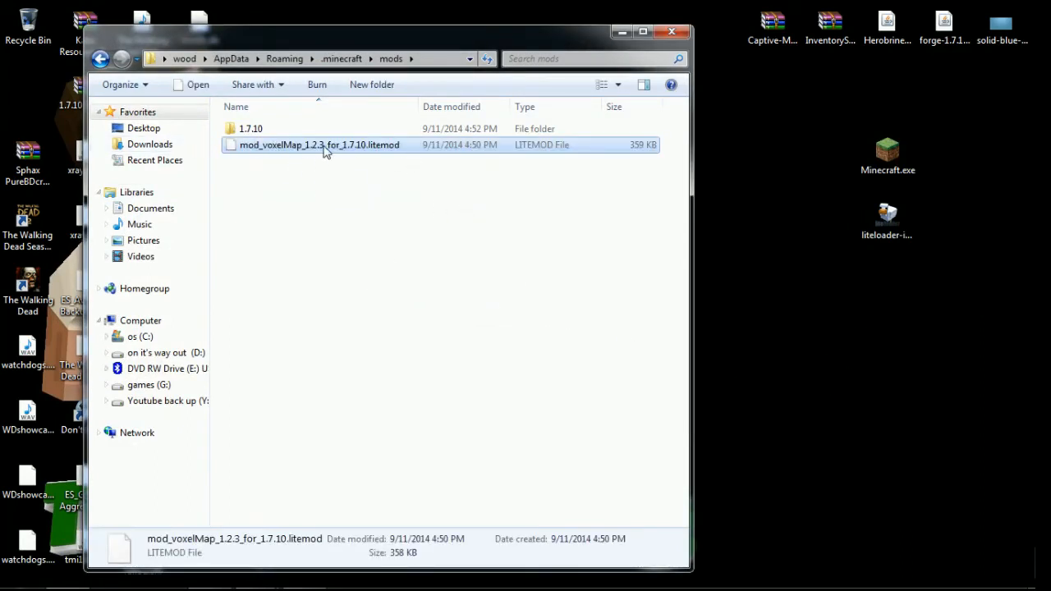
mouse_move(378, 152)
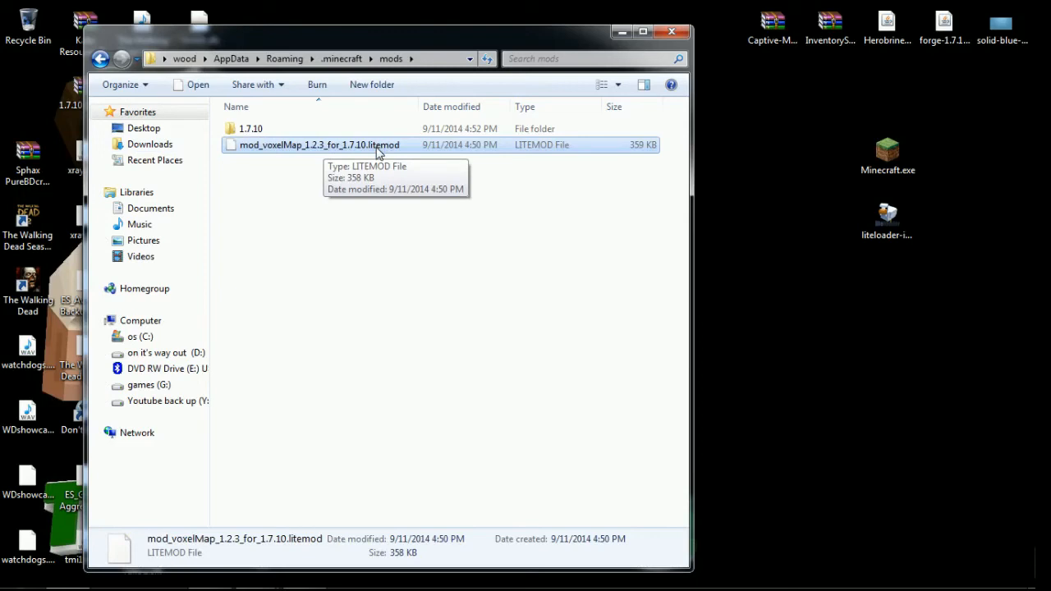
mouse_move(410, 158)
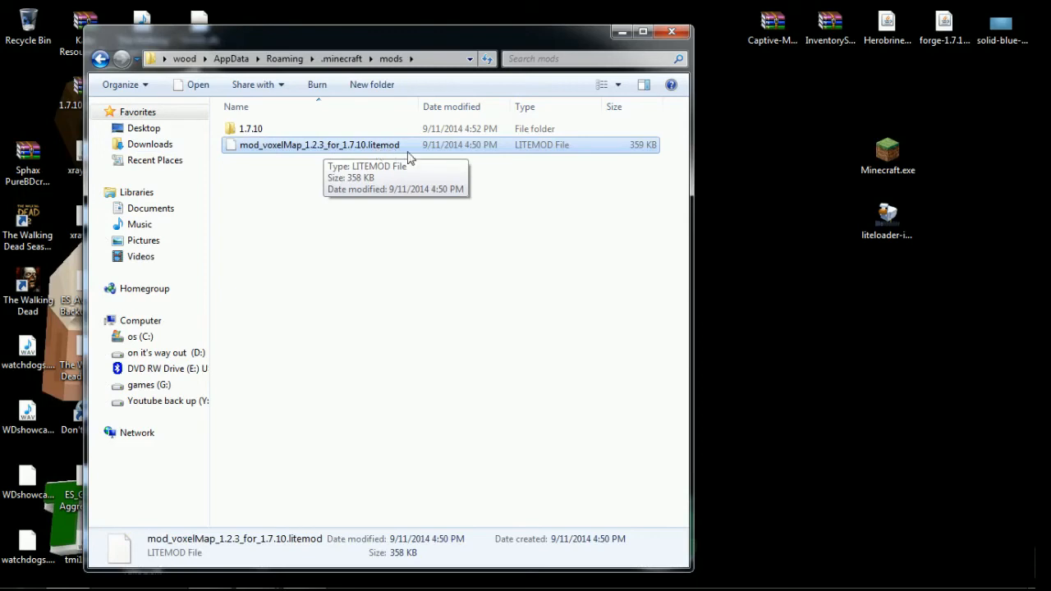
mouse_move(348, 243)
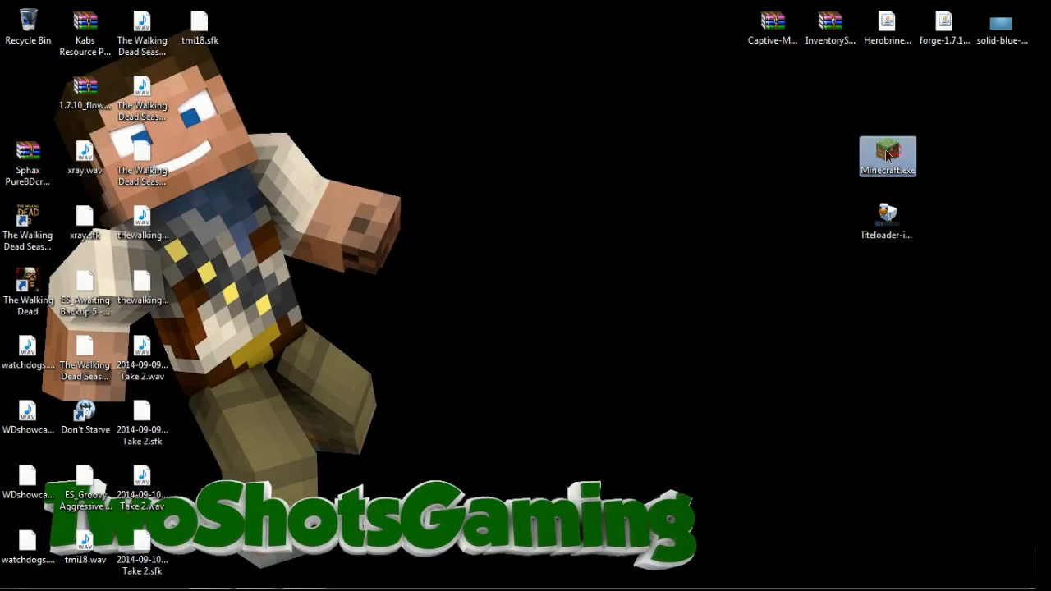
Set the launcher profile to release 1.7.10-LiteLoader 1.7.10 and start the game.
double_click(887, 156)
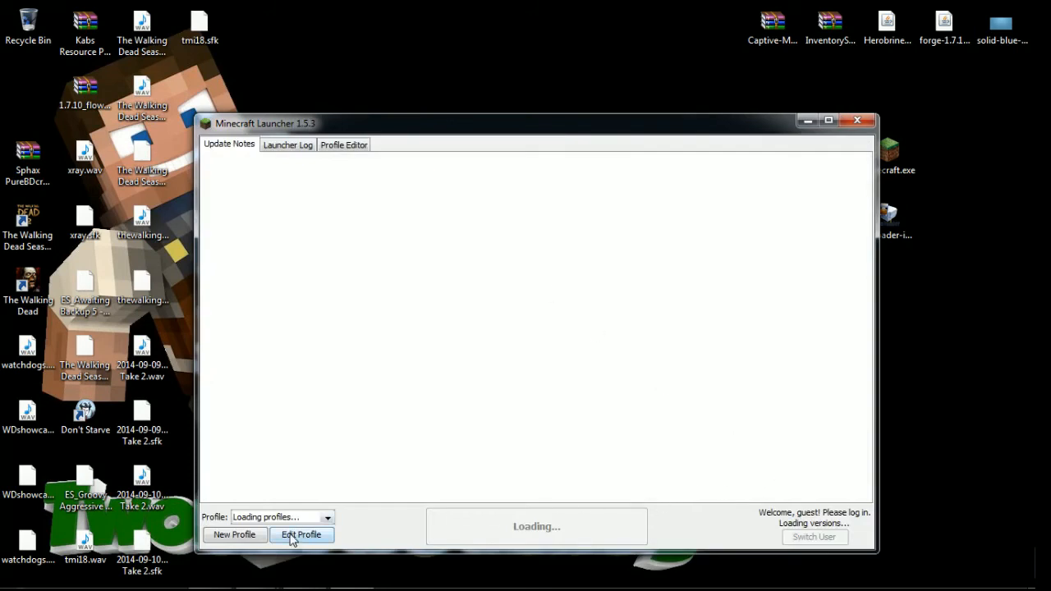
left_click(300, 536)
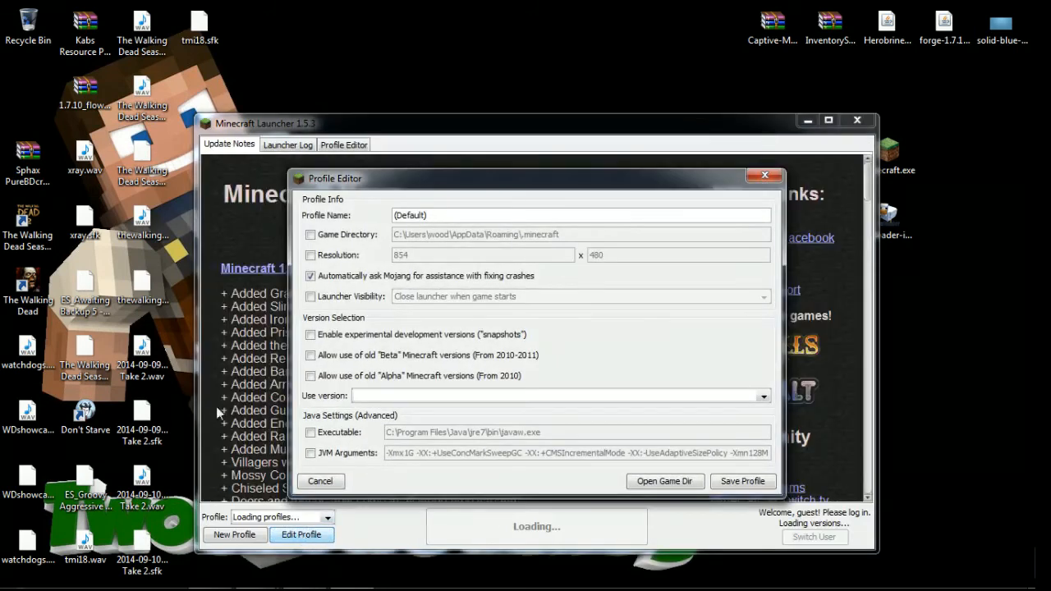
left_click(559, 396)
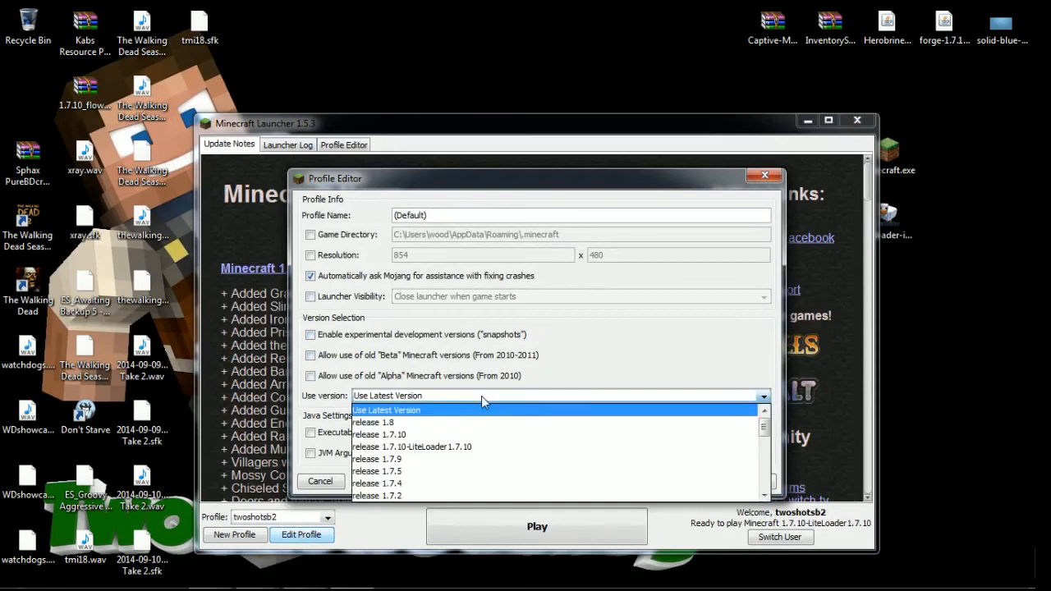
mouse_move(455, 447)
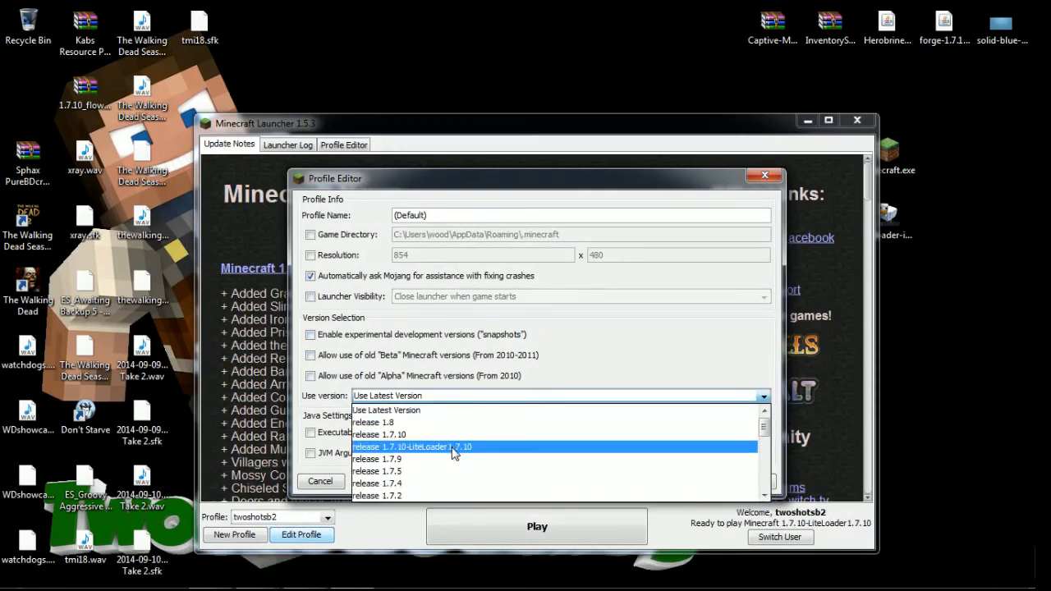
left_click(412, 447)
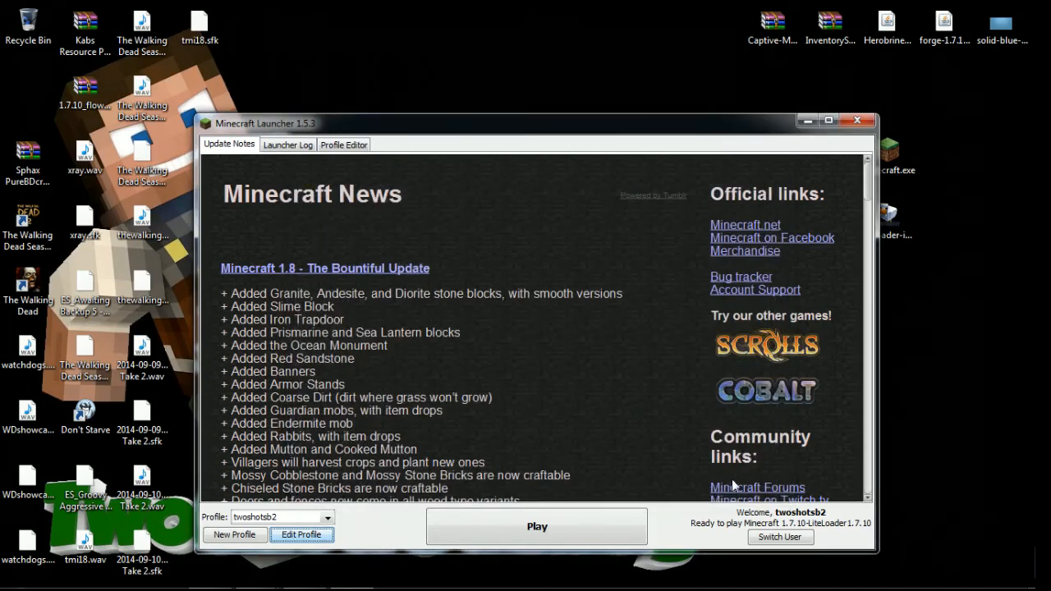
left_click(535, 526)
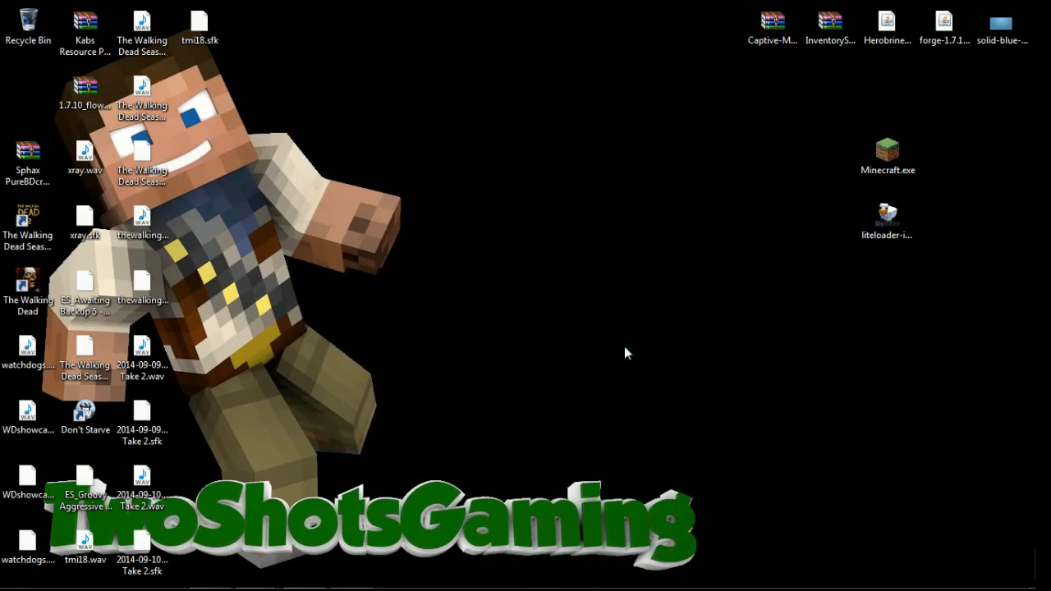
Open the Singleplayer world list in Minecraft 1.7.10.
double_click(887, 151)
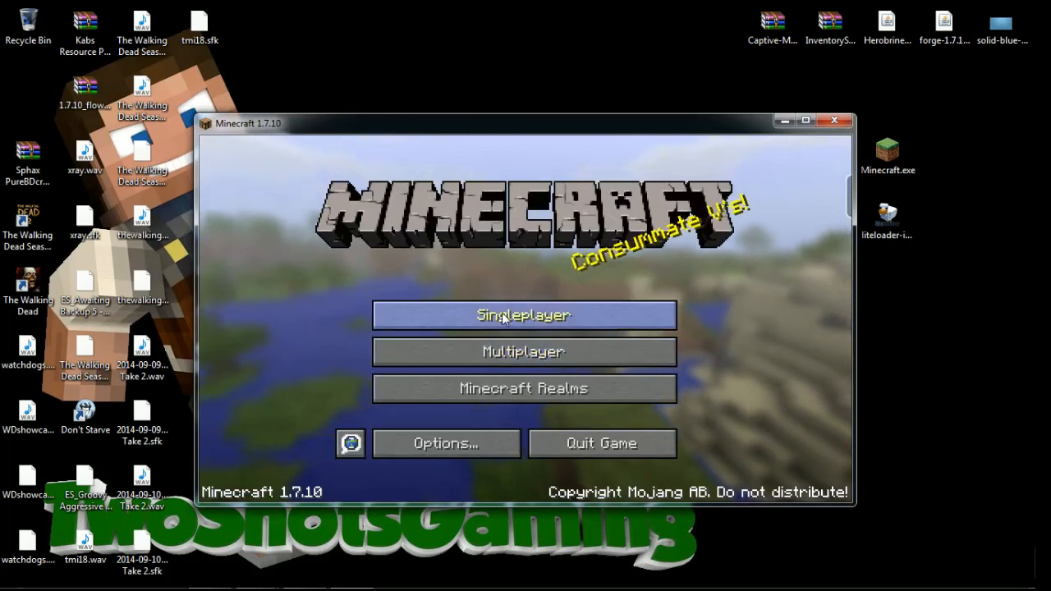
left_click(522, 315)
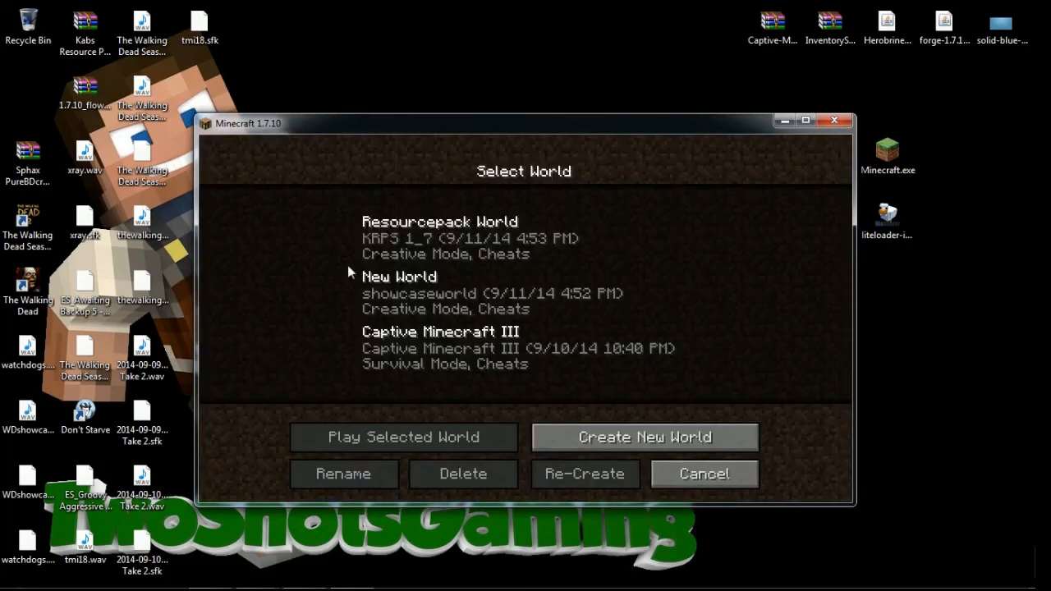